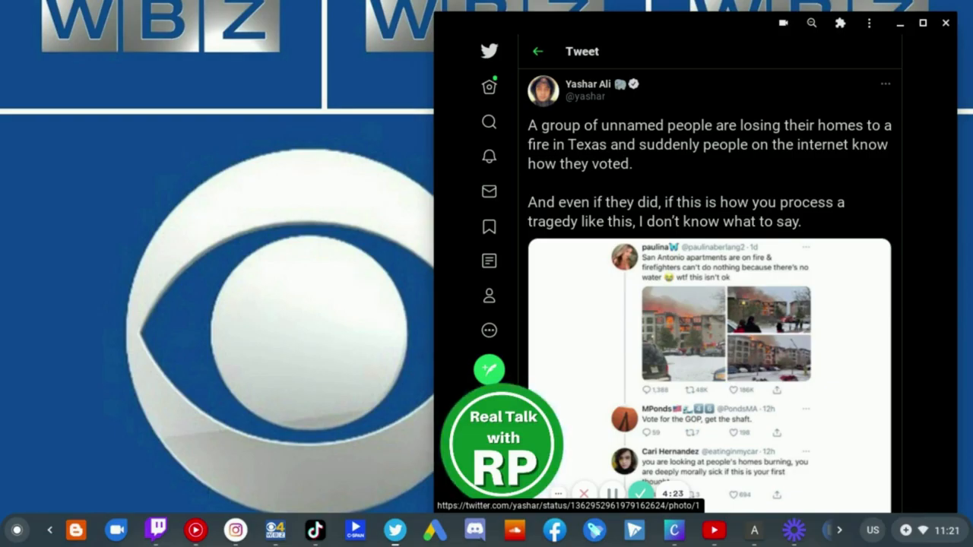
- Scroll Yashar Ali's tweet so the quoted reply-chain screenshot ending 'They voted for this' is fully visible
scroll("down", 3)
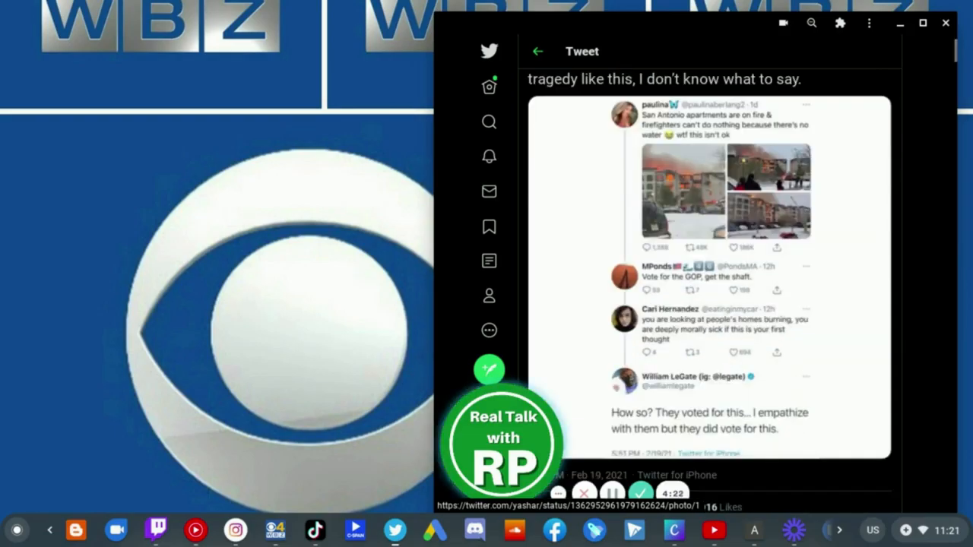
scroll("up", 3)
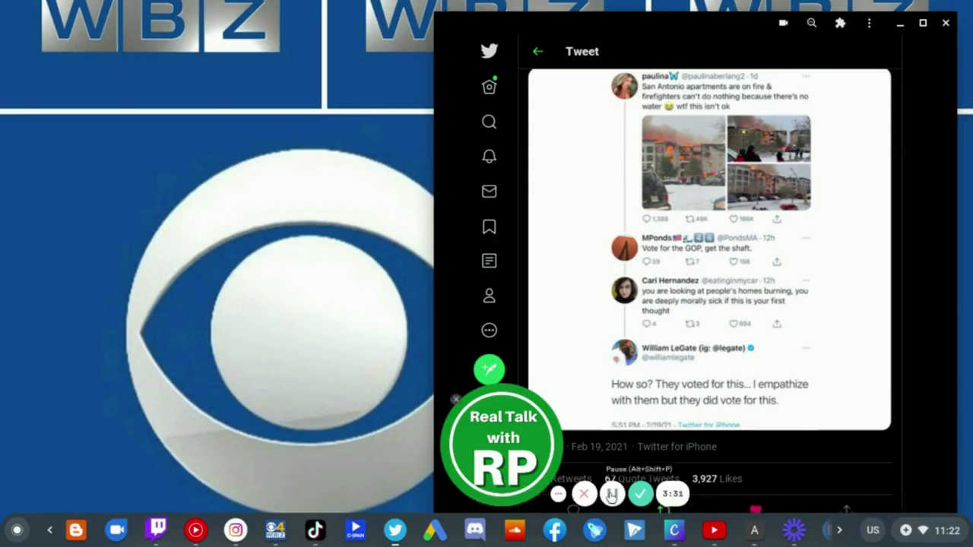
- Reach William LeGate's original tweet and scroll up to paulina's San Antonio apartment fire photos
scroll("down", 3)
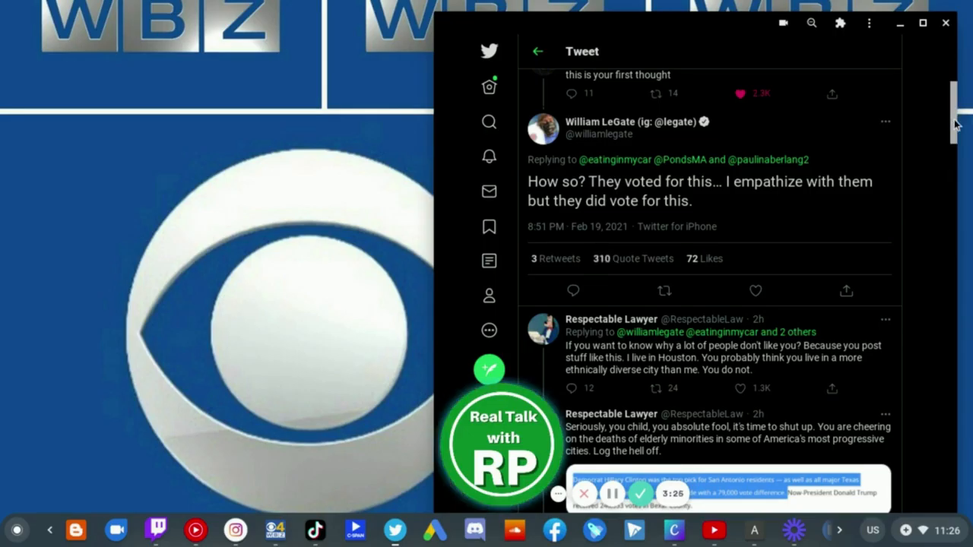
scroll("up", 3)
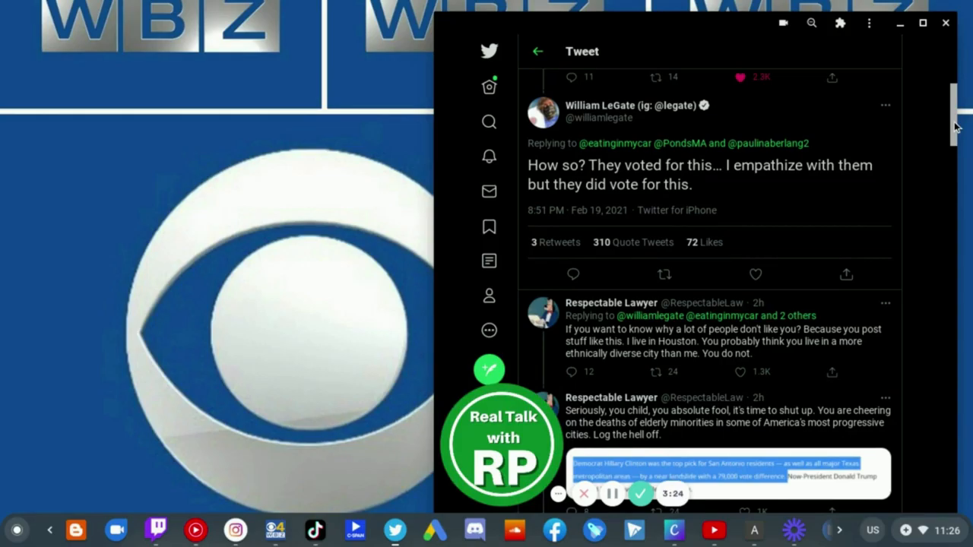
scroll("up", 3)
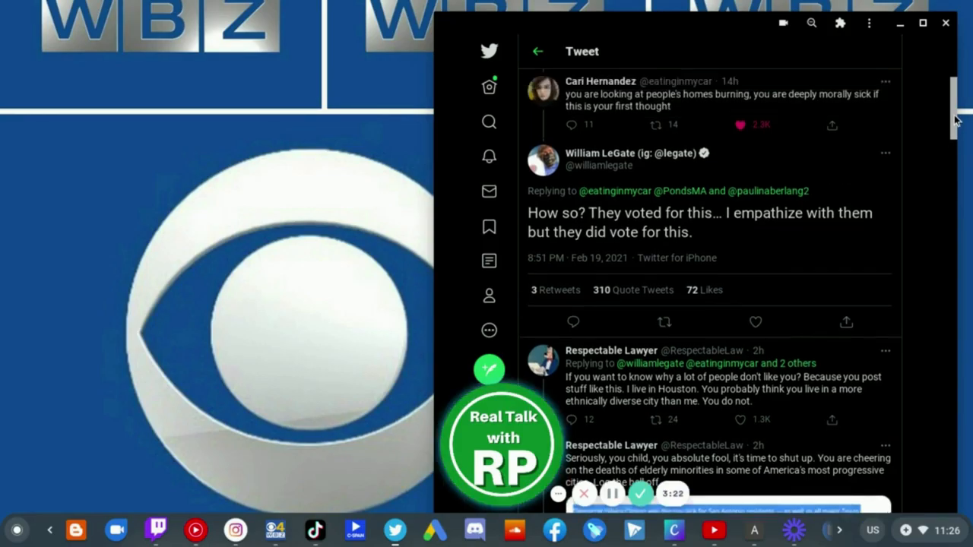
scroll("up", 3)
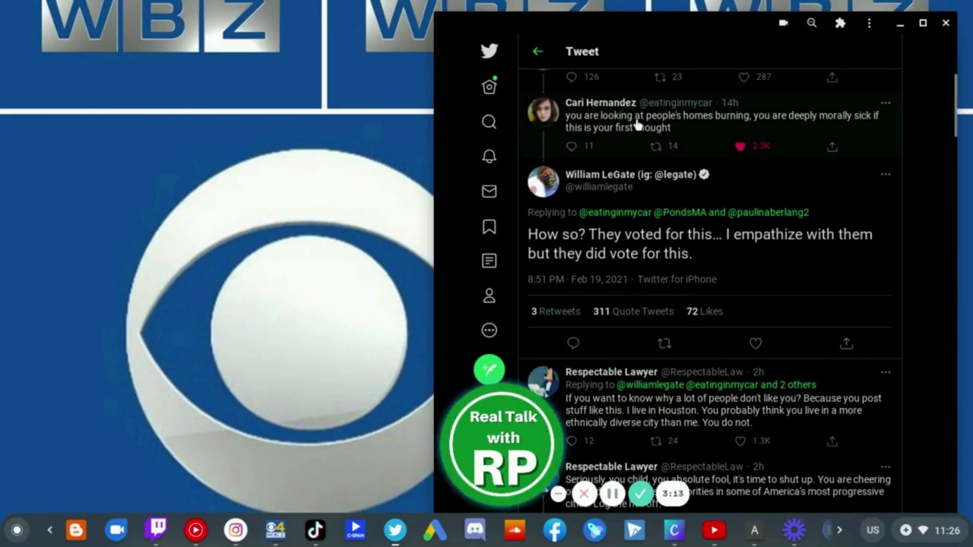
mouse_move(934, 175)
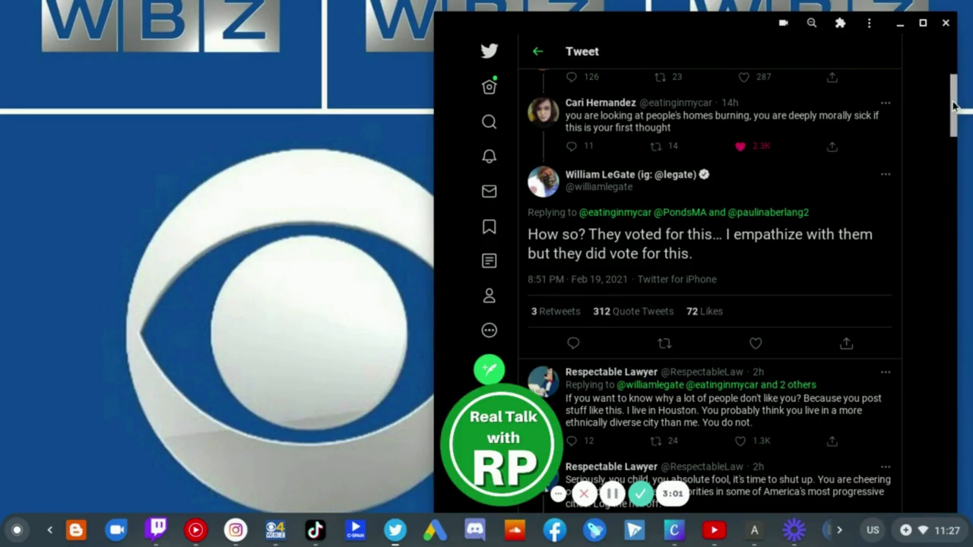
scroll("up", 3)
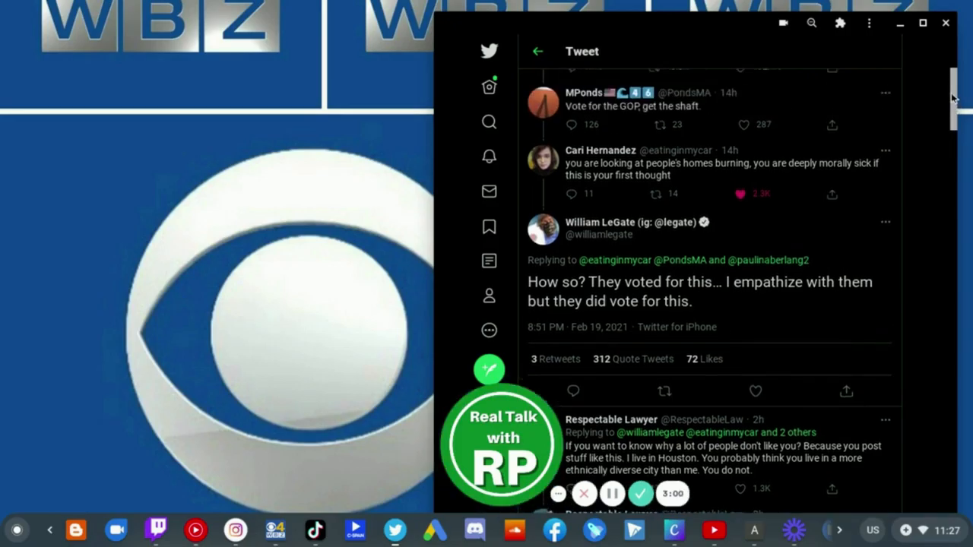
scroll("up", 3)
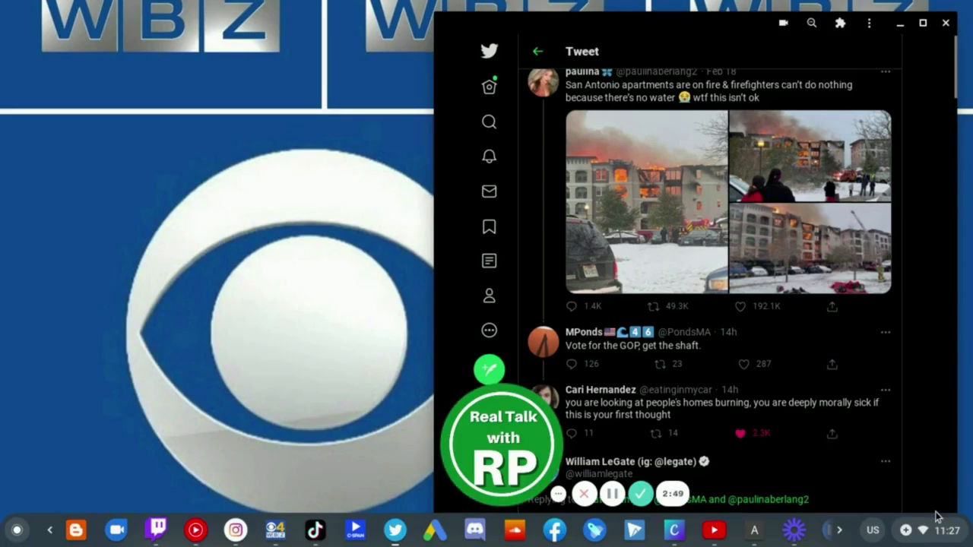
mouse_move(943, 99)
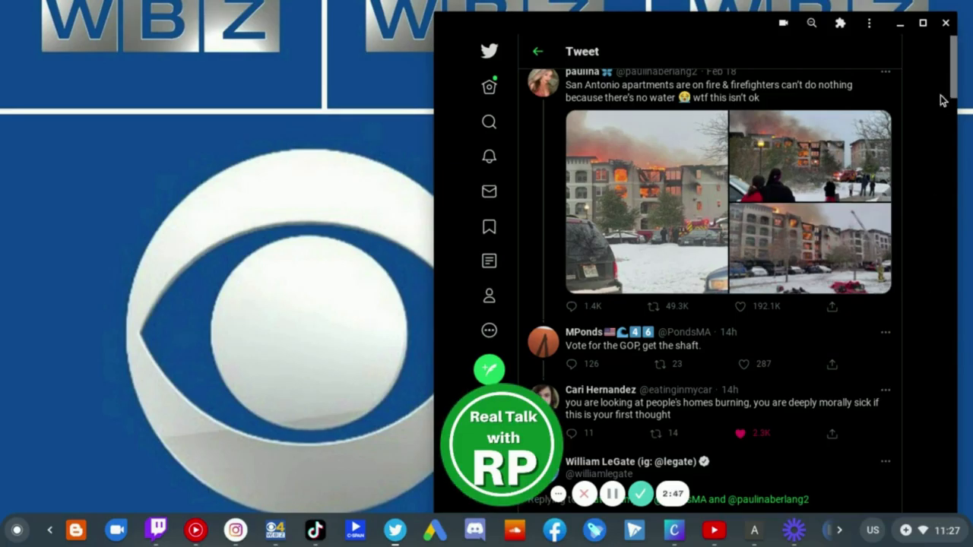
- Scroll below LeGate's tweet to Respectable Lawyer's replies quoting a Clinton vote-margin snippet
scroll("down", 3)
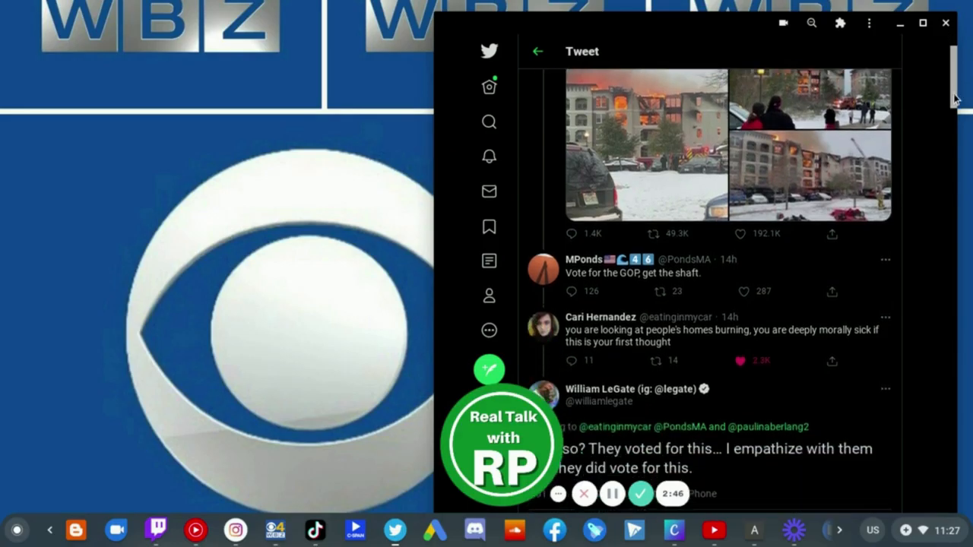
scroll("down", 3)
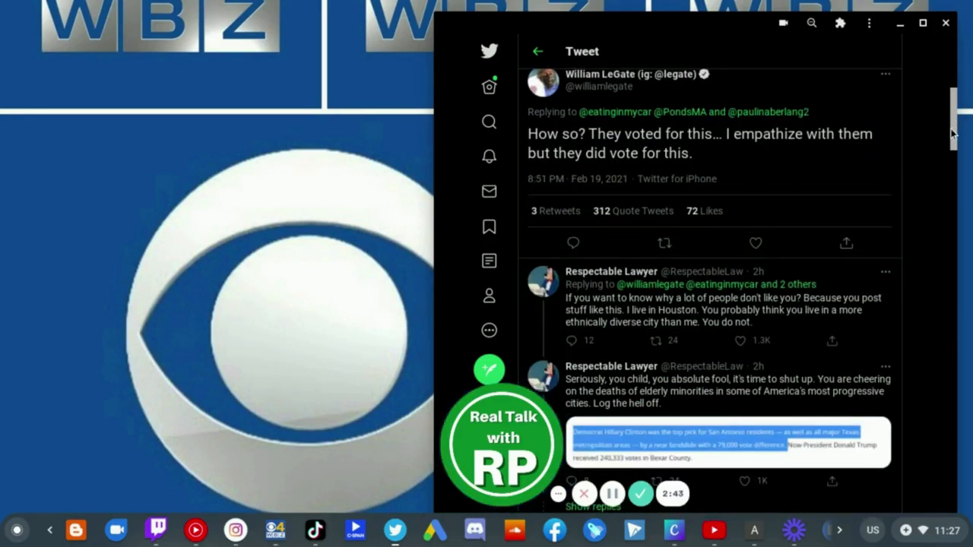
scroll("down", 3)
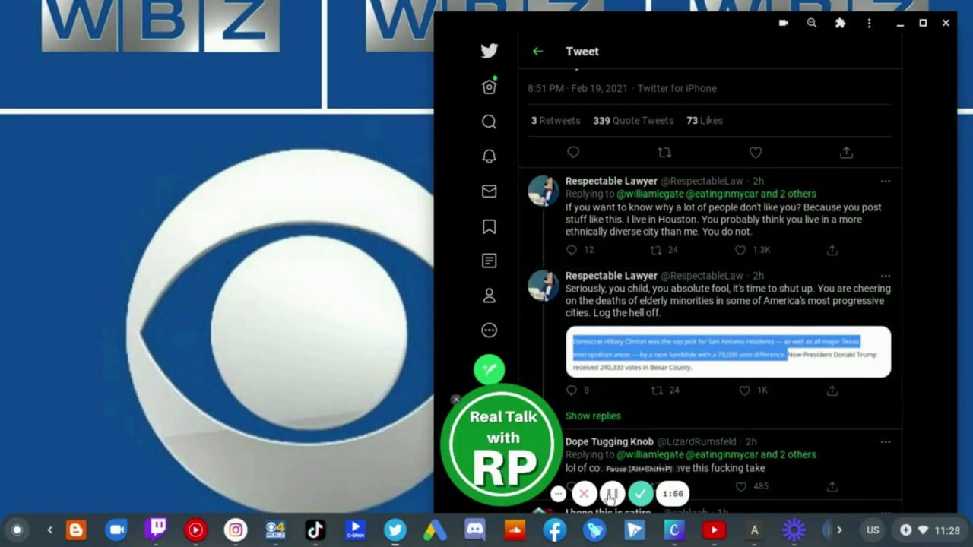
- Scroll further through critical replies, past Lester's Texas liberal reply to Brendel's
scroll("down", 3)
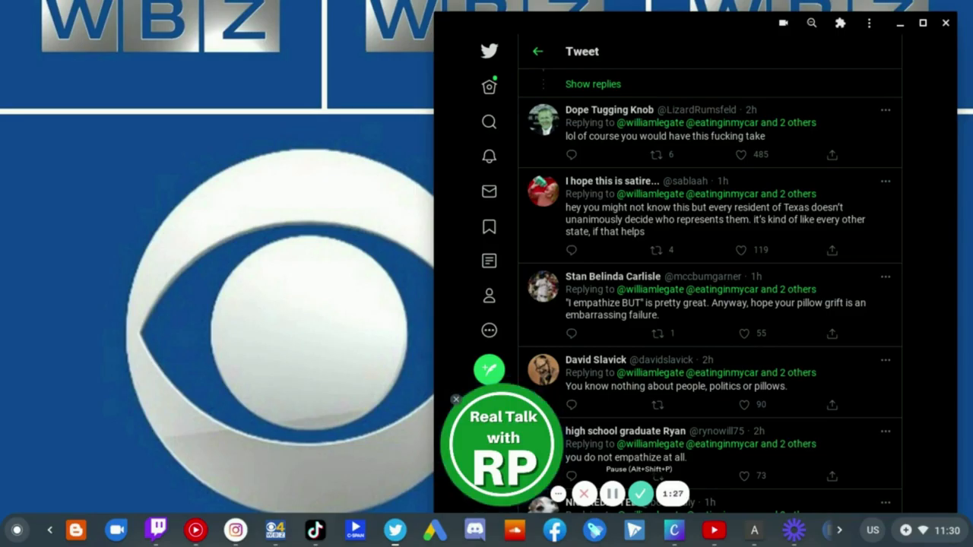
scroll("down", 3)
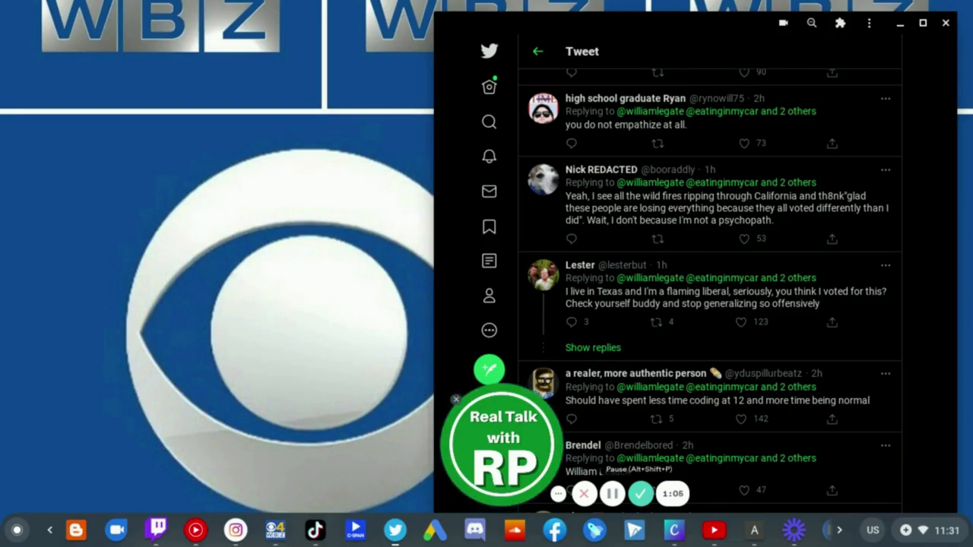
- View later replies calling the tweet callous and disgusting, returning to Yashar Ali's quote screenshot
scroll("up", 3)
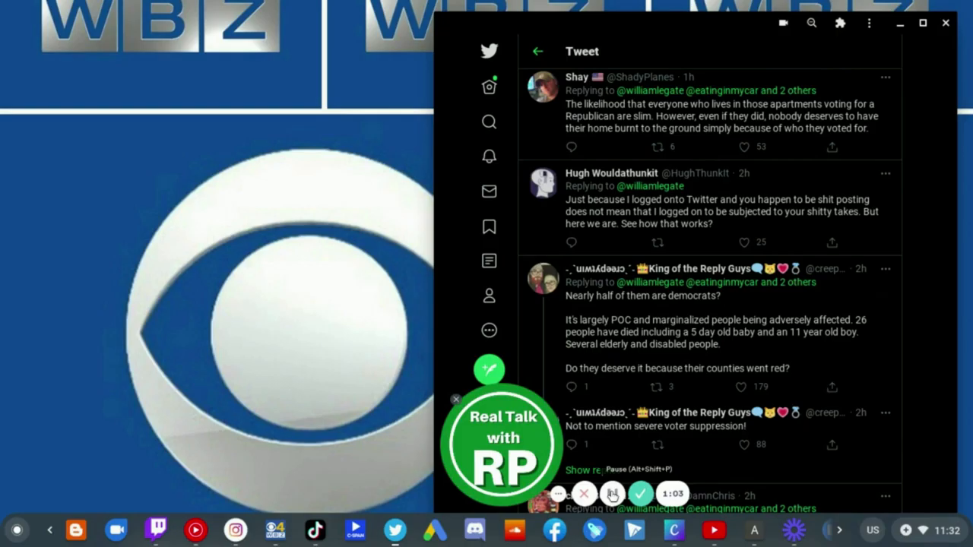
left_click(614, 493)
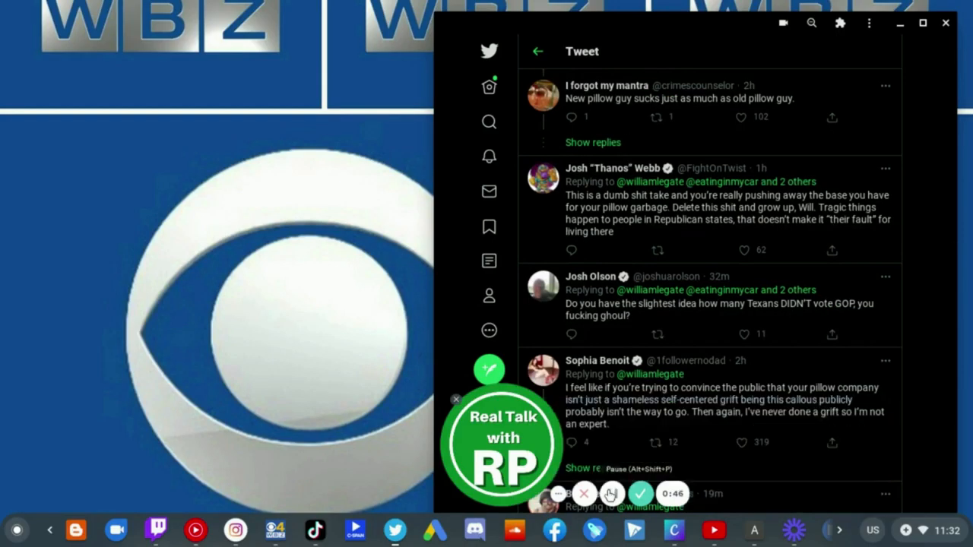
left_click(611, 492)
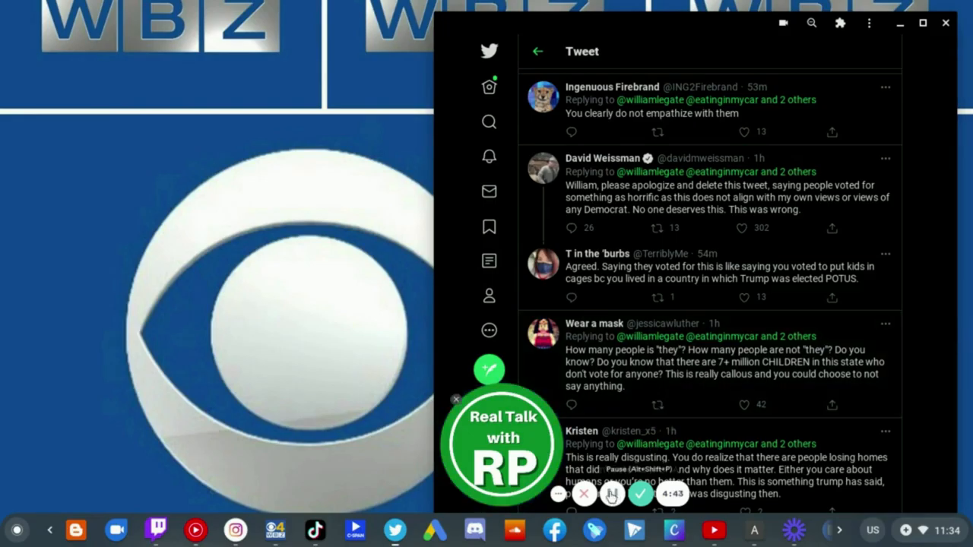
left_click(611, 494)
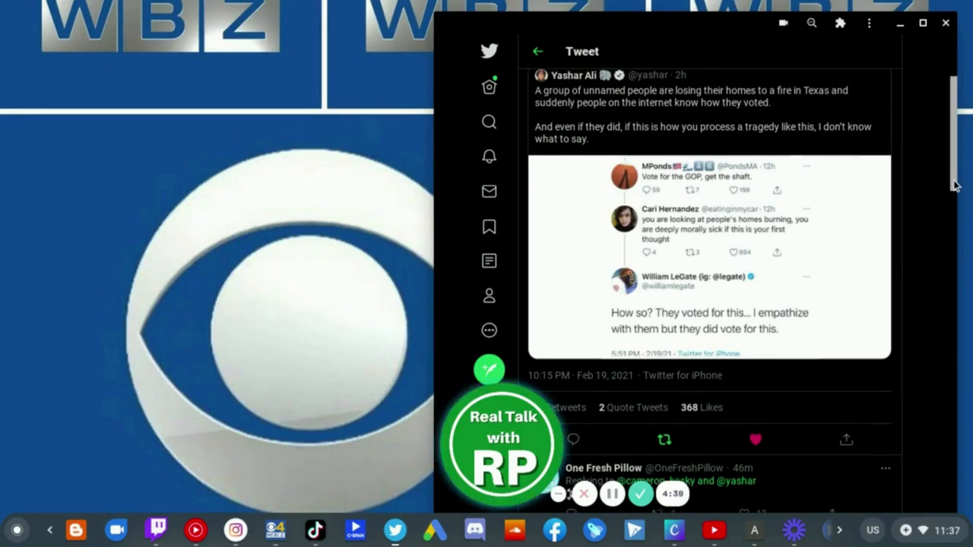
- Go to the top of Cameron Kasky's quote tweet, then down into replies like Guy Benson's
scroll("up", 3)
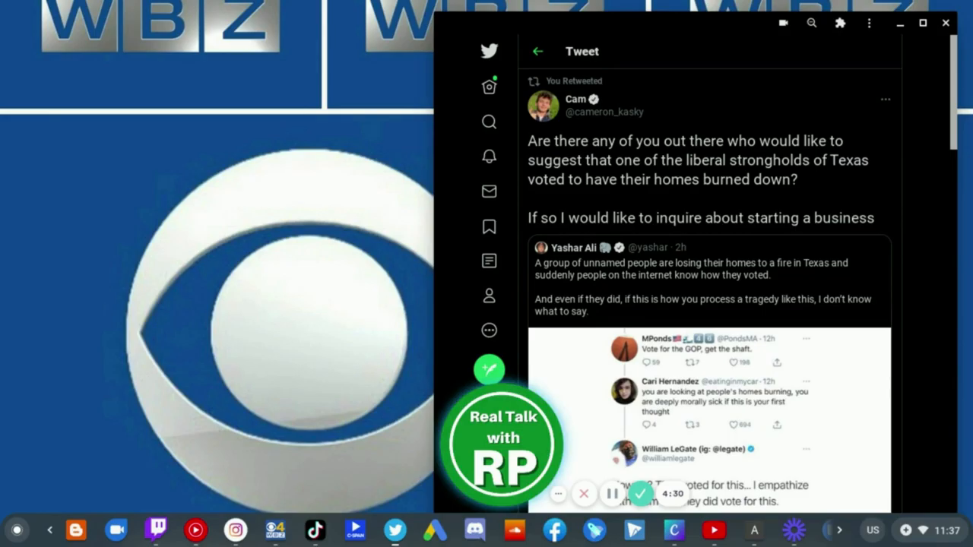
mouse_move(575, 98)
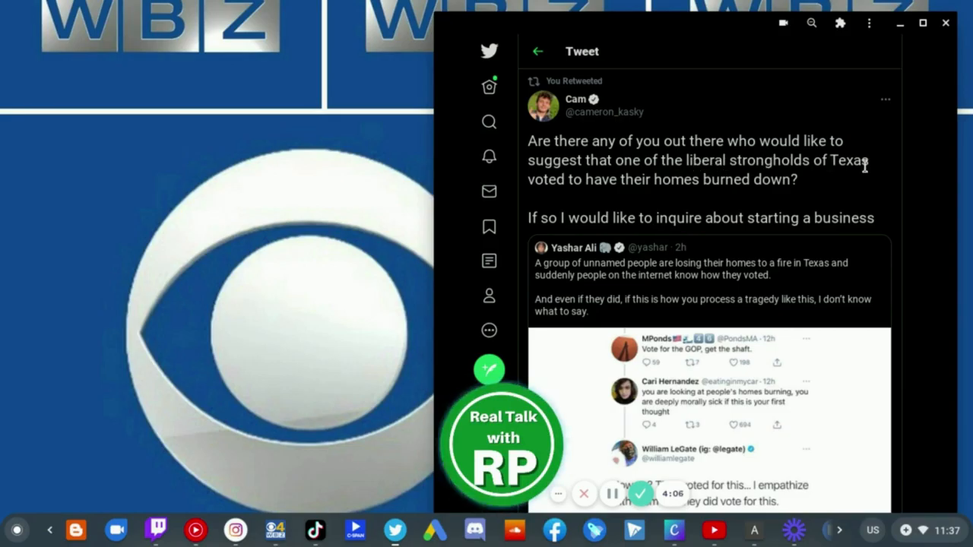
mouse_move(705, 201)
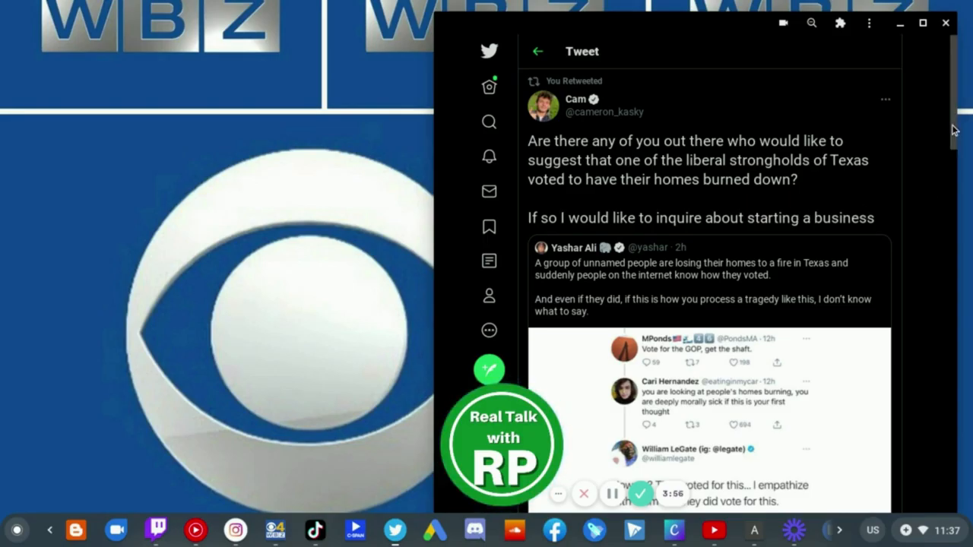
scroll("down", 3)
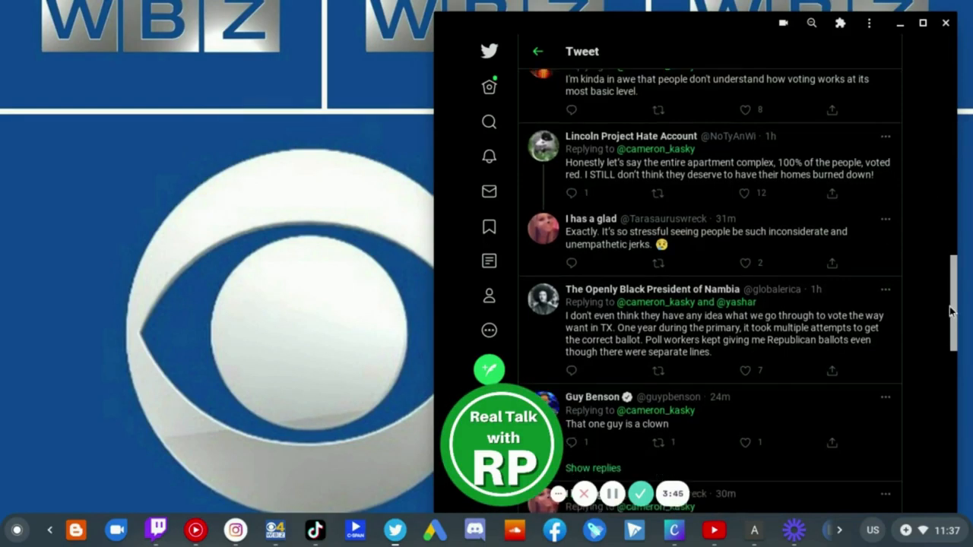
- Read the replies under Cameron Kasky's quote tweet down to the end
scroll("down", 3)
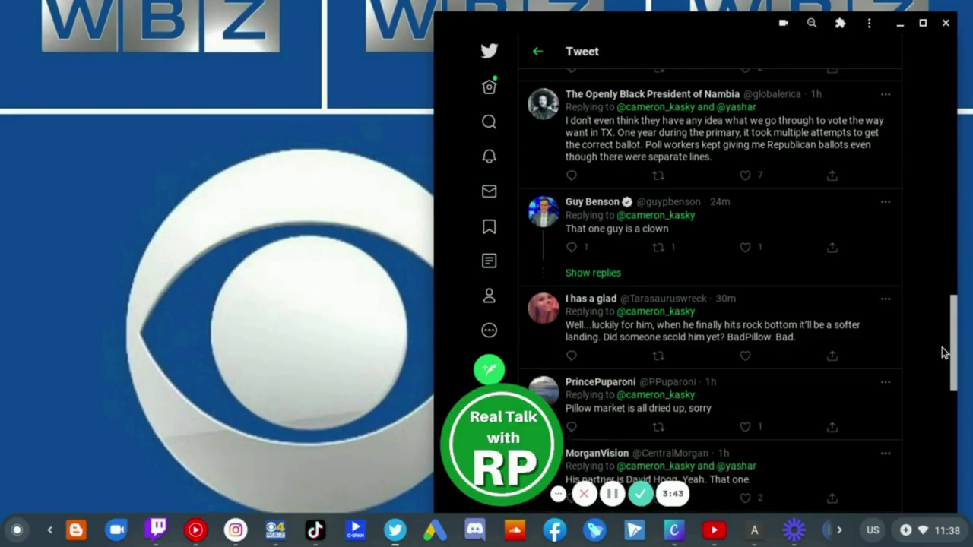
scroll("down", 3)
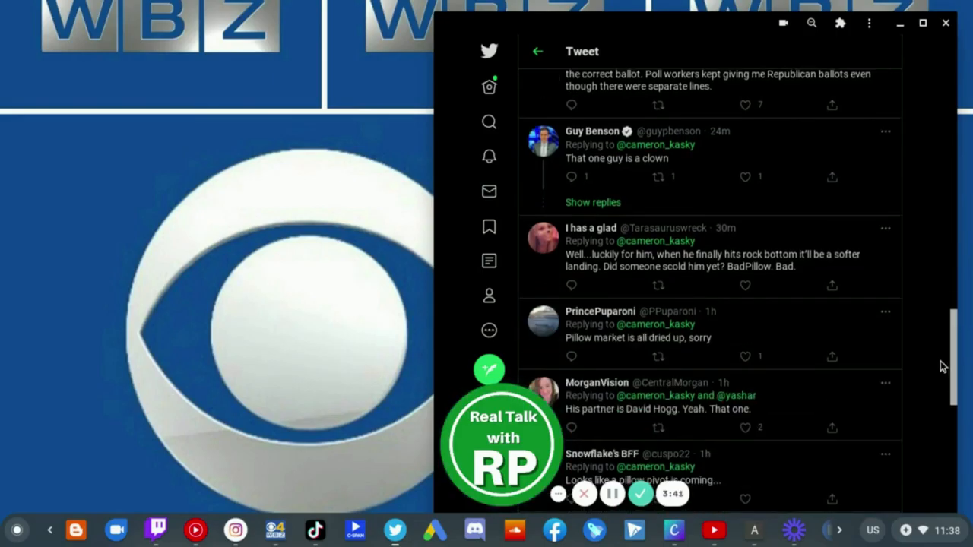
scroll("down", 3)
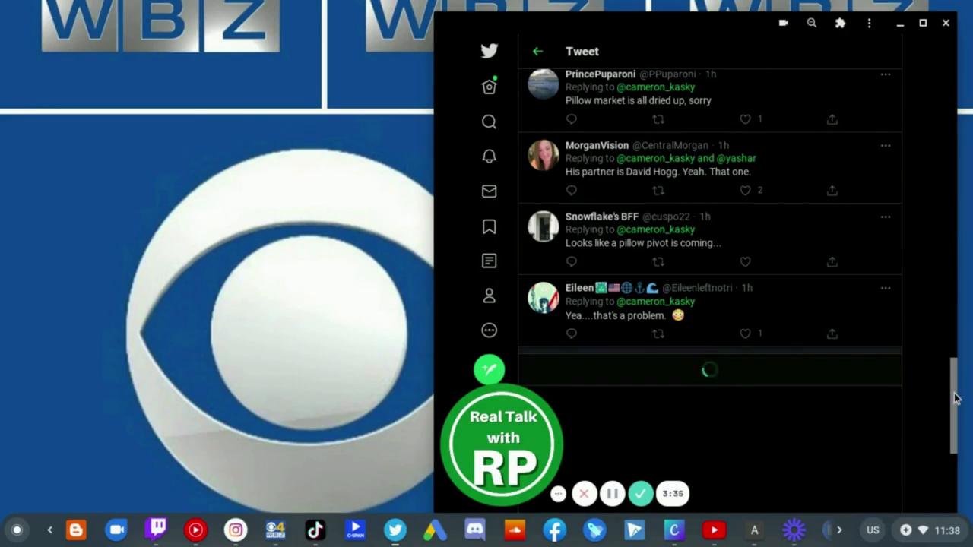
scroll("down", 3)
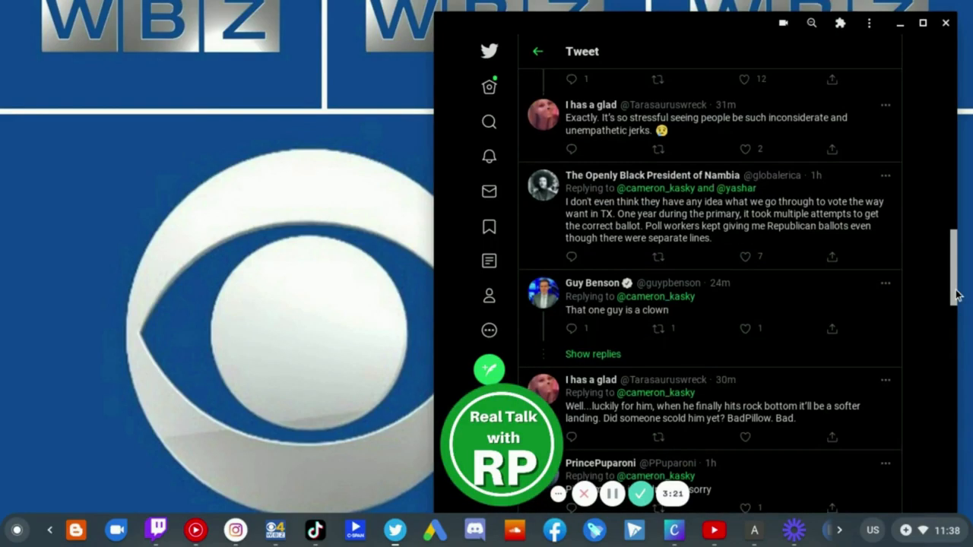
- Return up to the quoted screenshot with its retweet, quote and like counts
scroll("up", 3)
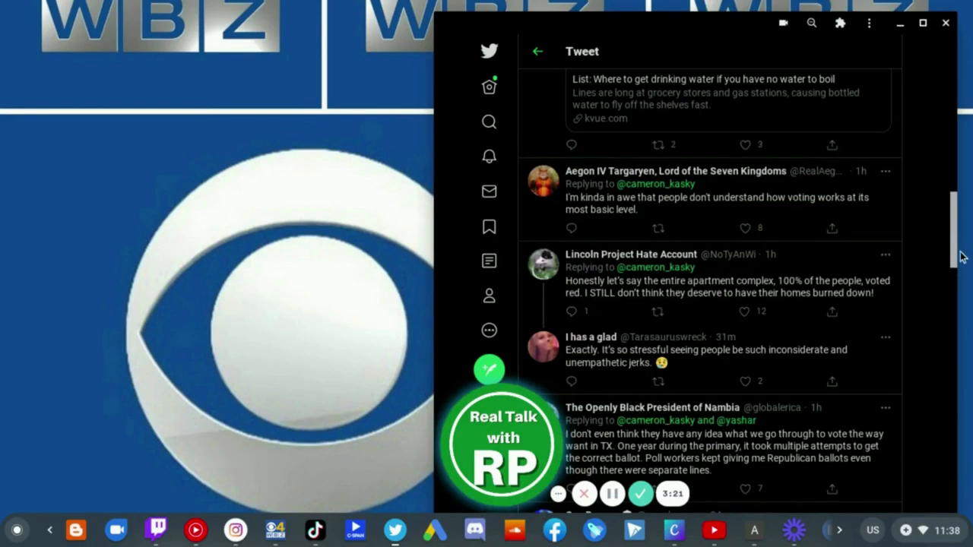
scroll("up", 3)
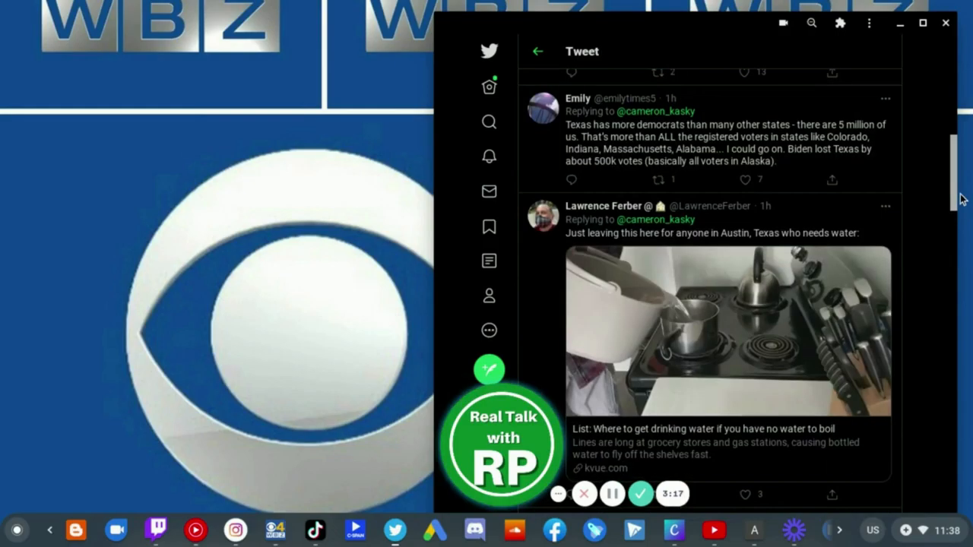
scroll("up", 3)
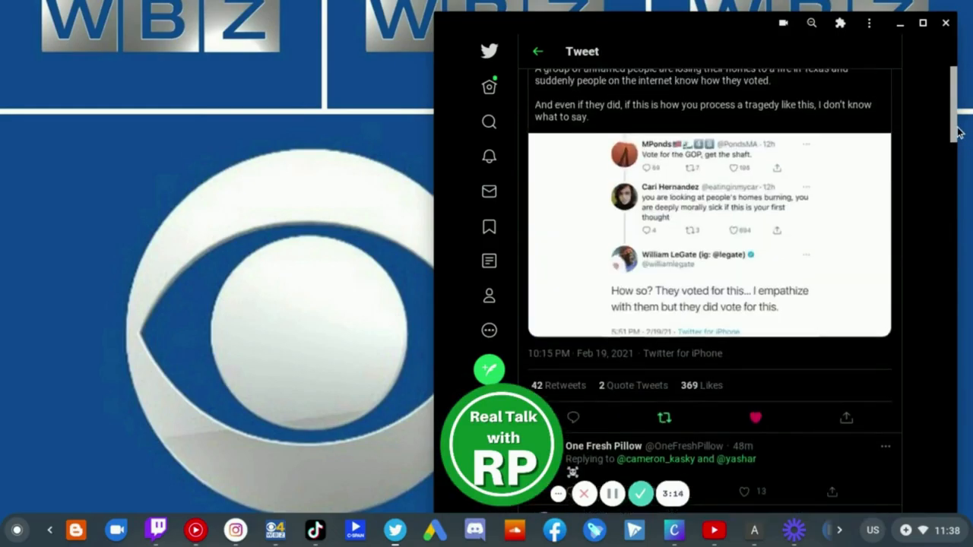
scroll("up", 3)
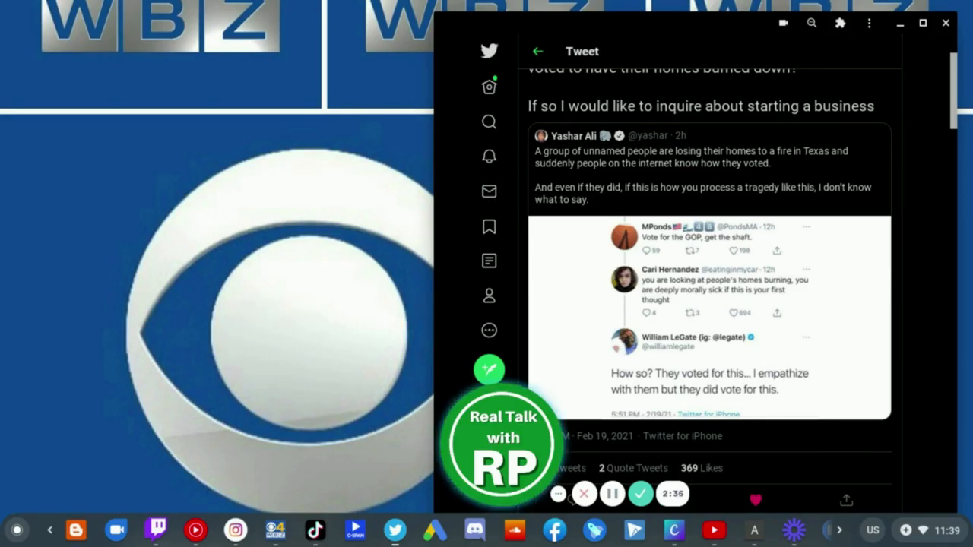
scroll("down", 3)
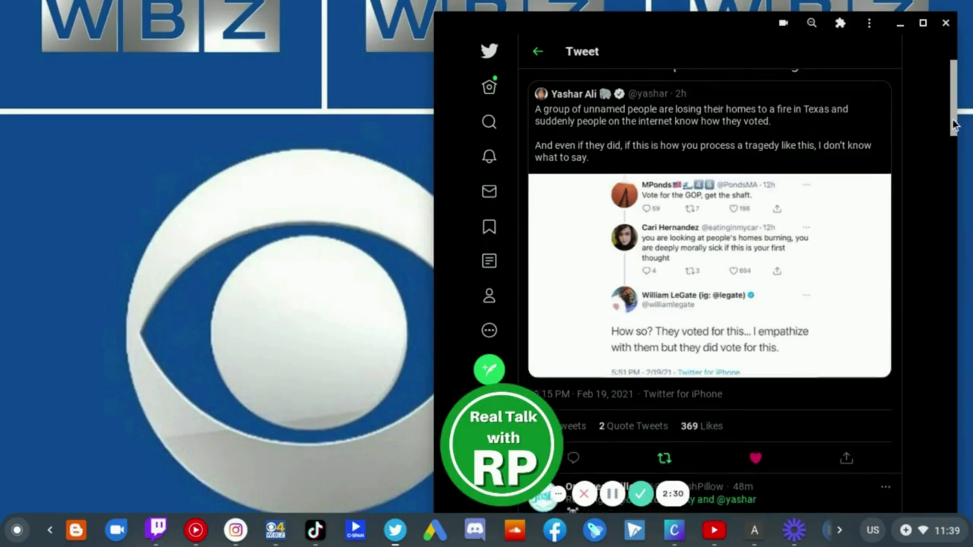
scroll("up", 3)
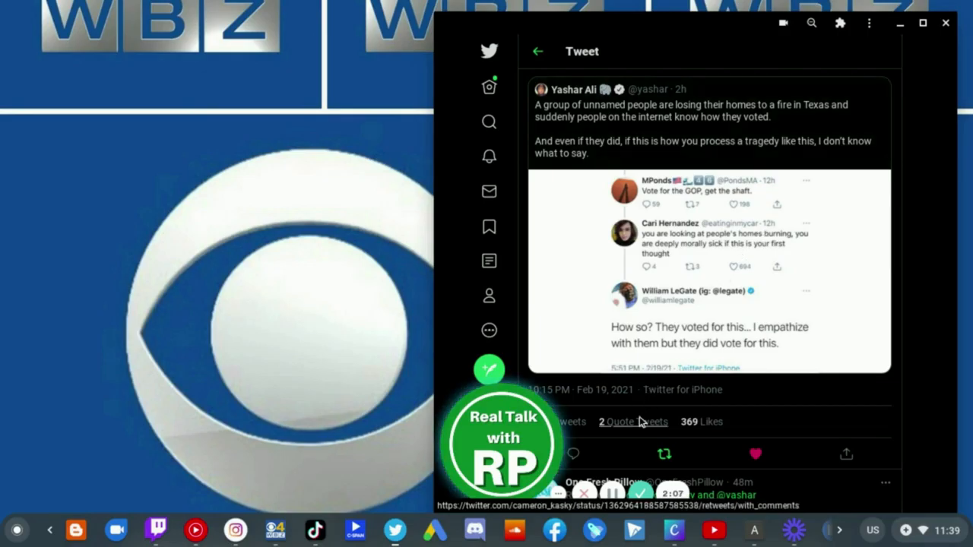
mouse_move(640, 453)
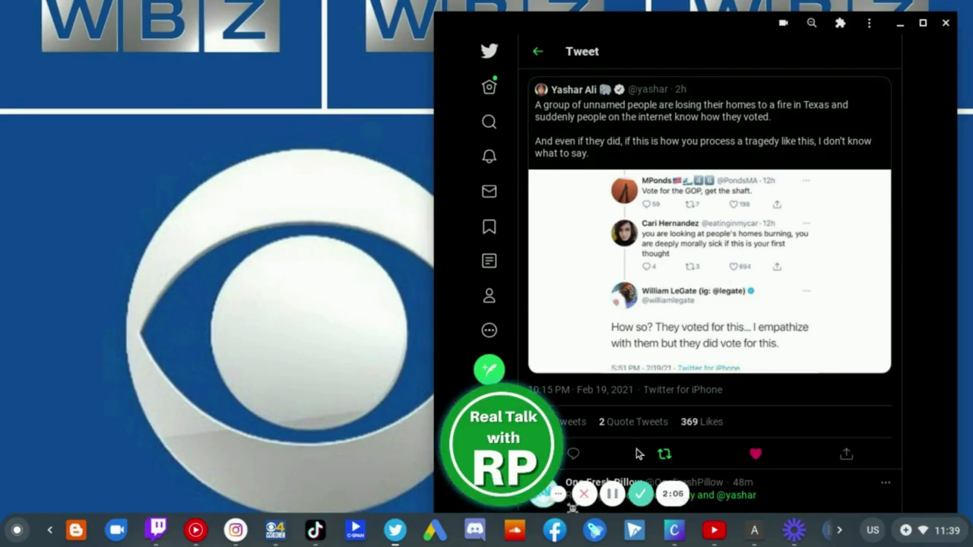
mouse_move(636, 444)
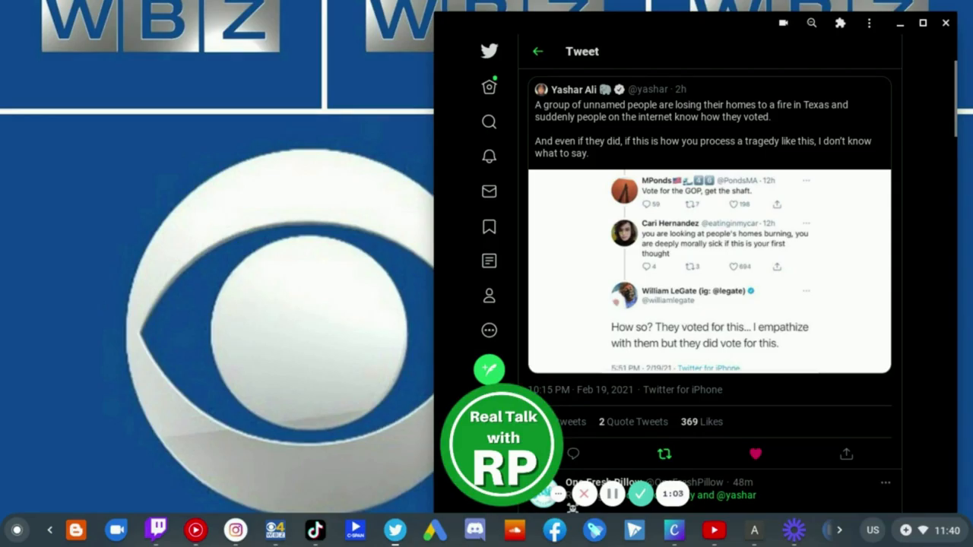
mouse_move(922, 371)
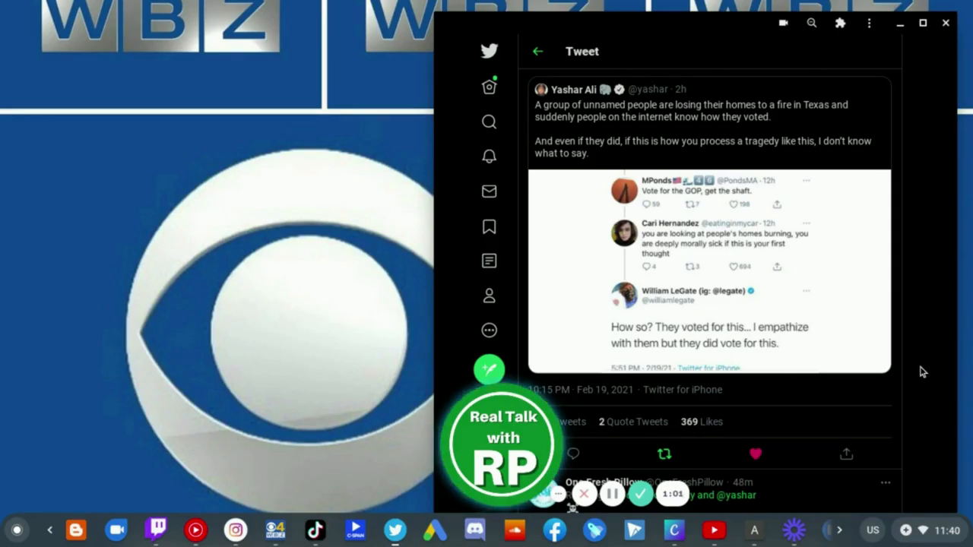